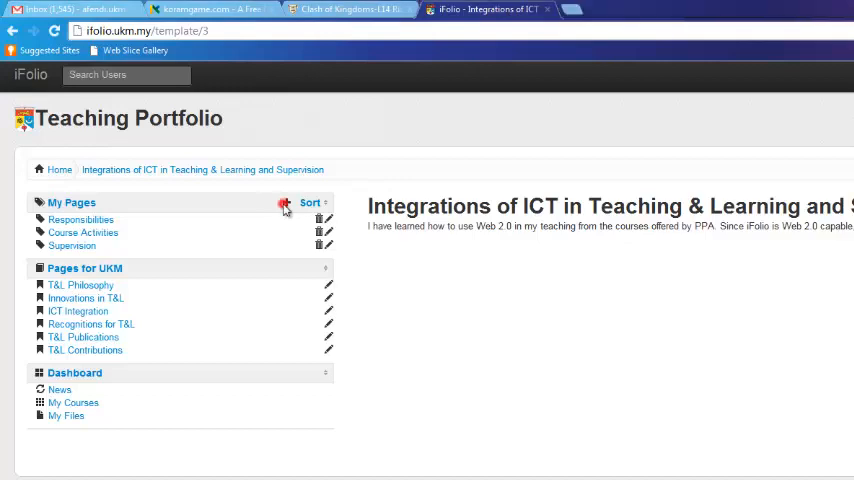
- Open the Manage Page form for a new page under My Pages
left_click(284, 205)
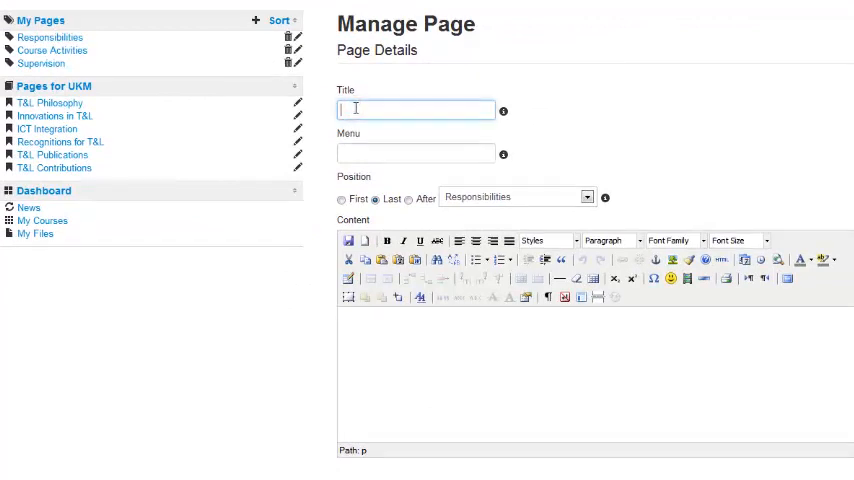
- Enter 'My Research Areas' as the page title, then move to the Menu field
type("My")
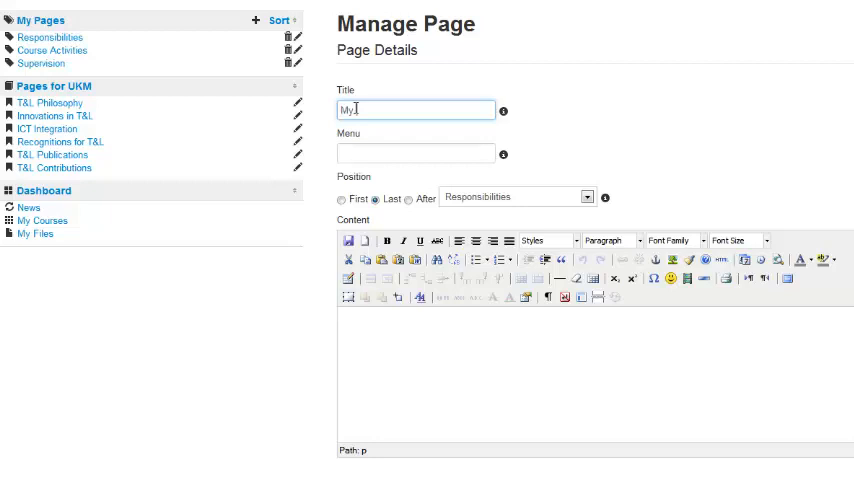
type("Research")
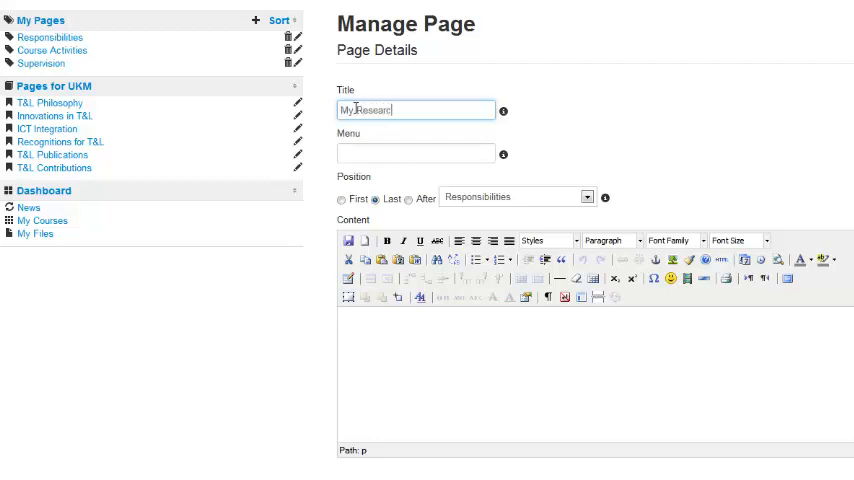
type("Areas")
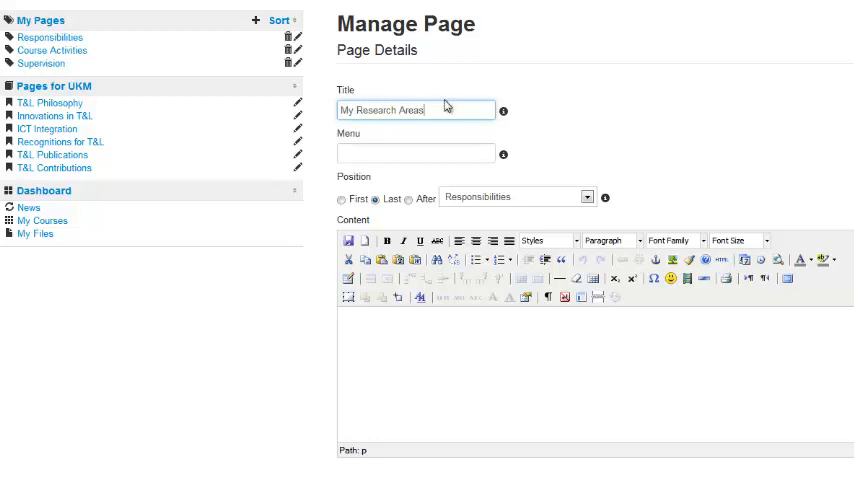
mouse_move(504, 111)
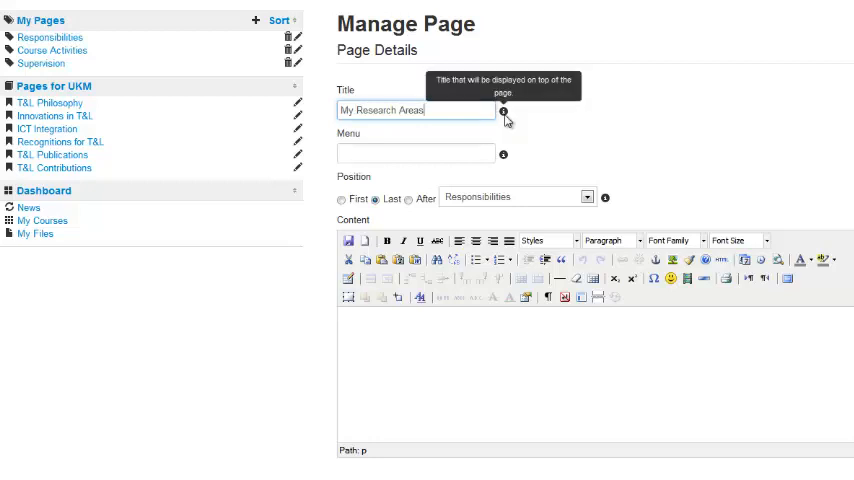
mouse_move(484, 128)
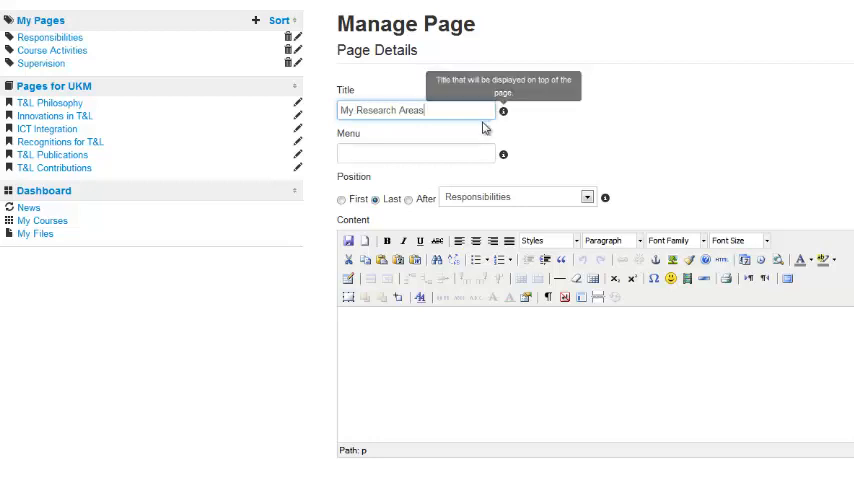
left_click(414, 152)
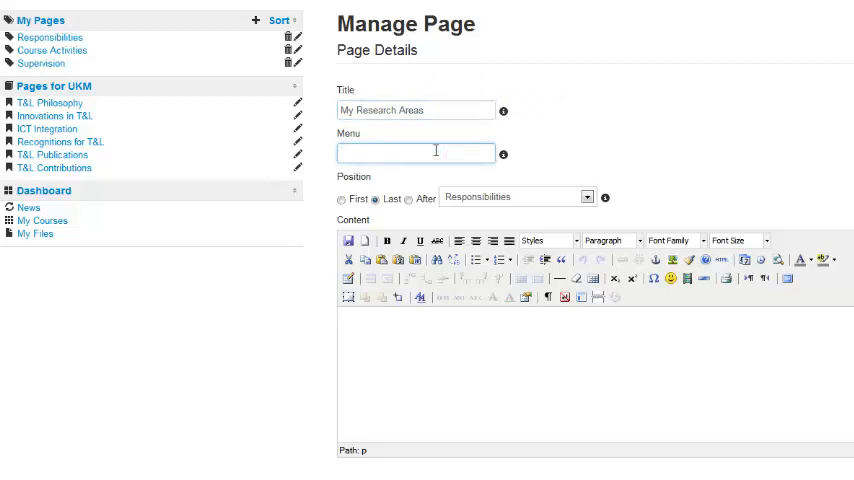
- Enter 'Research Areas' as the page's menu label
type("Research")
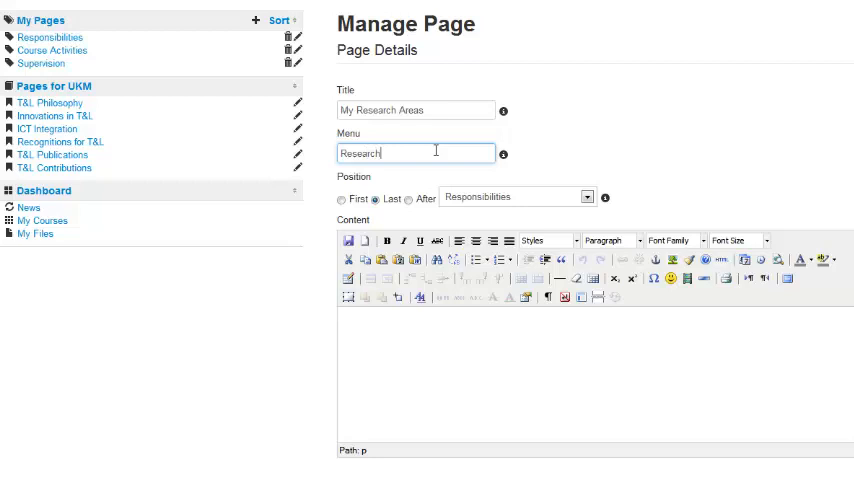
type("Areas")
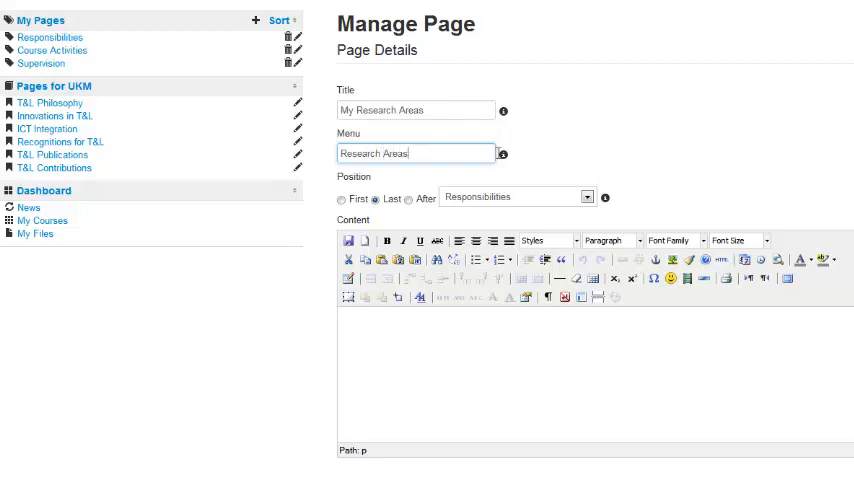
mouse_move(503, 155)
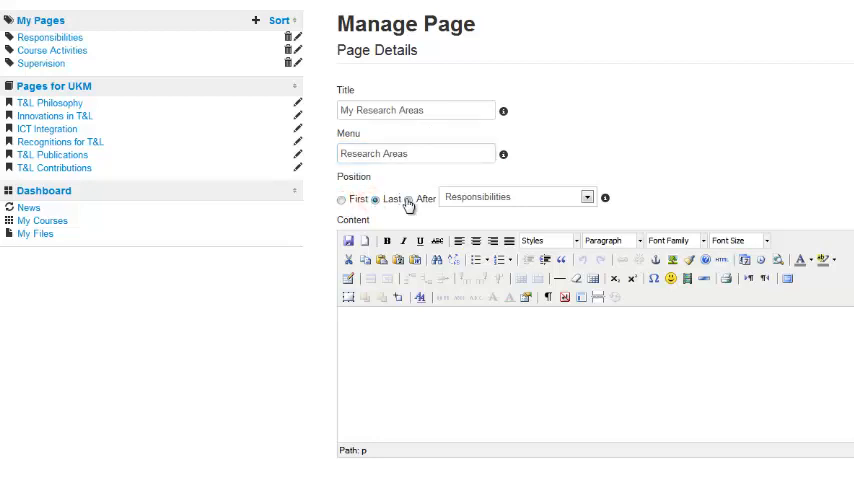
left_click(409, 198)
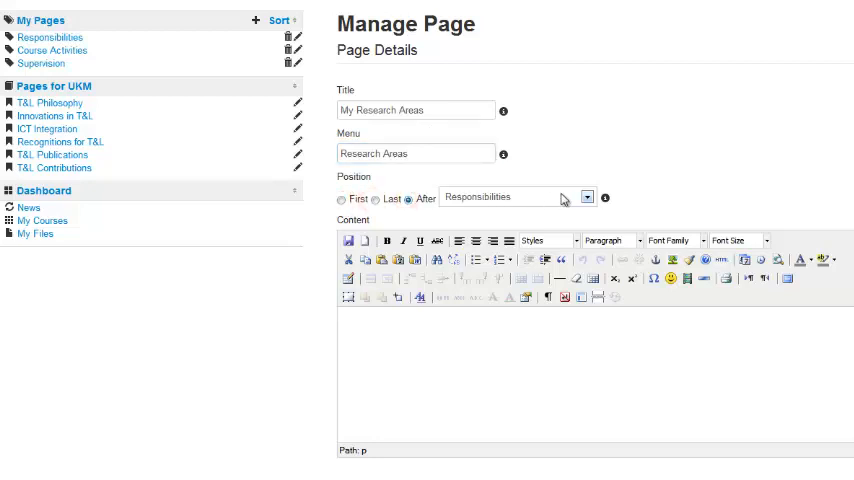
left_click(587, 196)
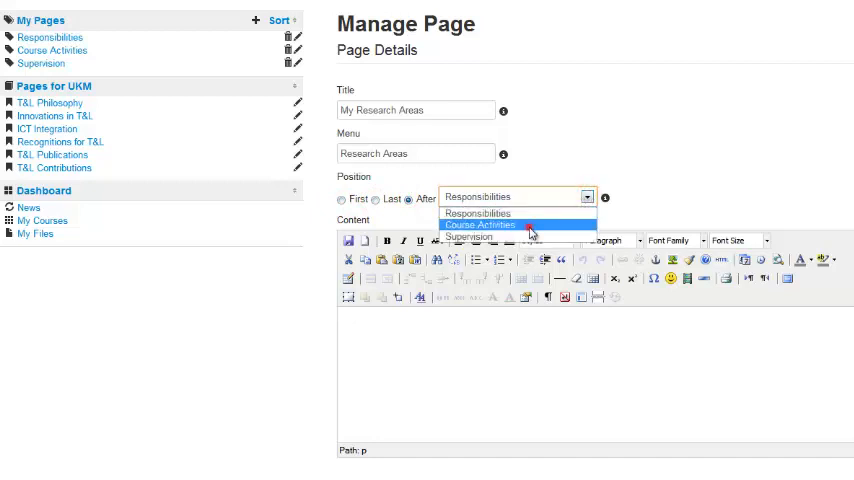
left_click(483, 225)
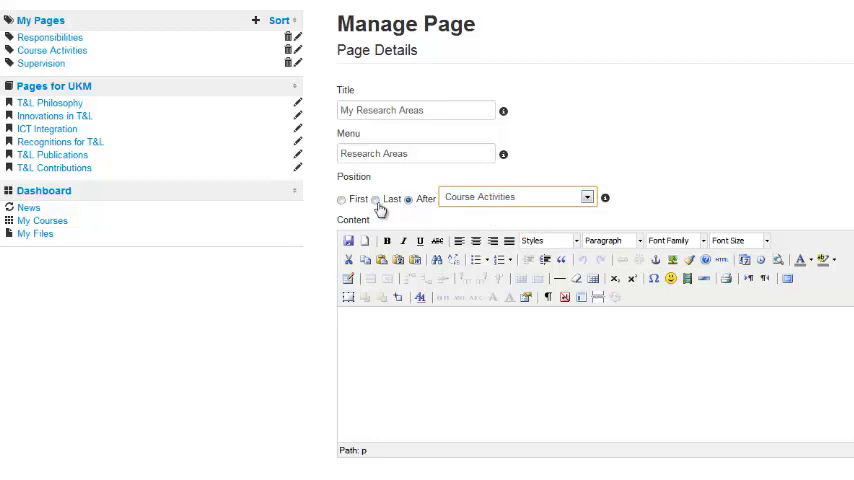
left_click(378, 199)
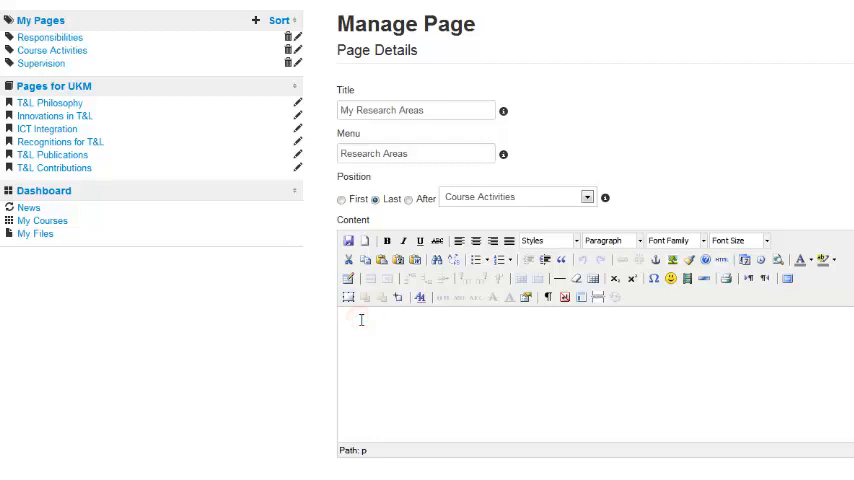
- Write 'My primary research area is e-learning.' in the page content
type("My pri")
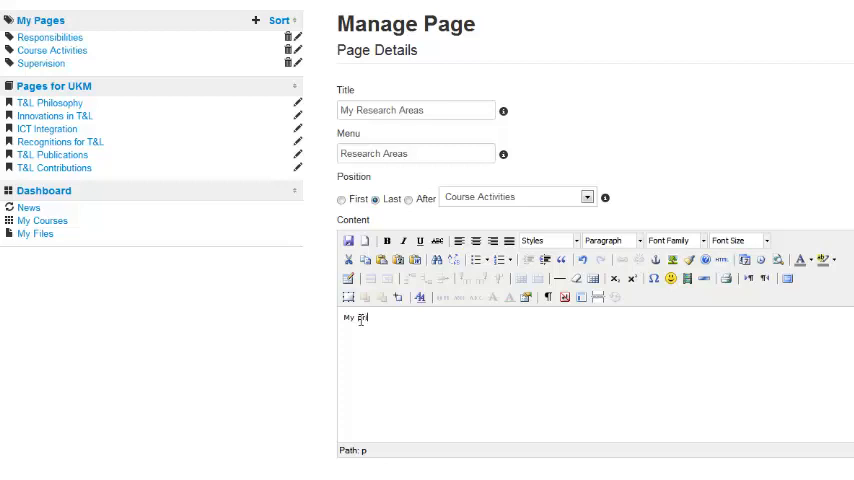
type("Primary research area is e-le")
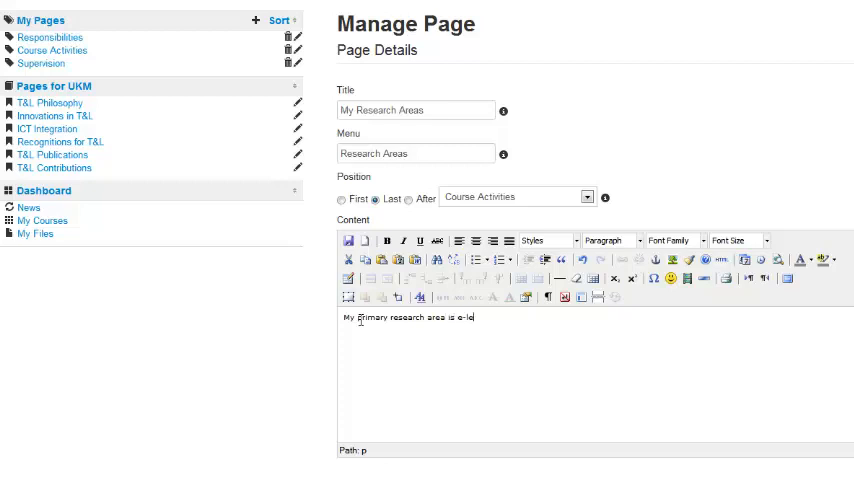
type("arning")
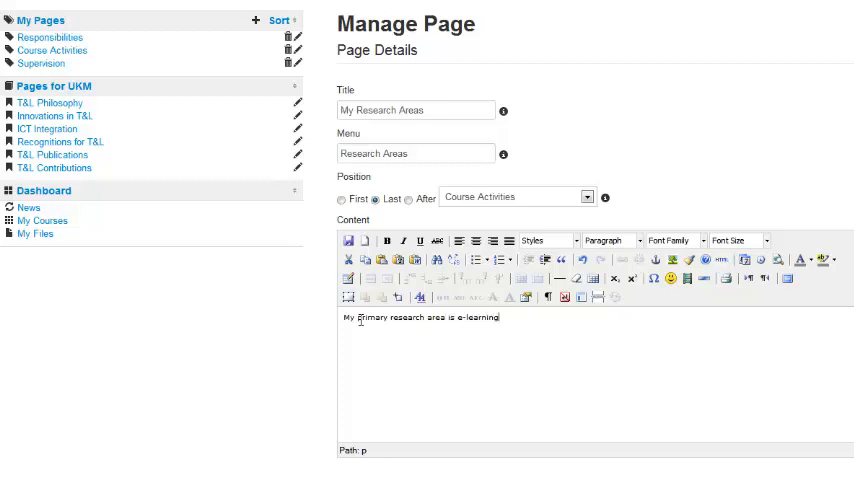
type(".")
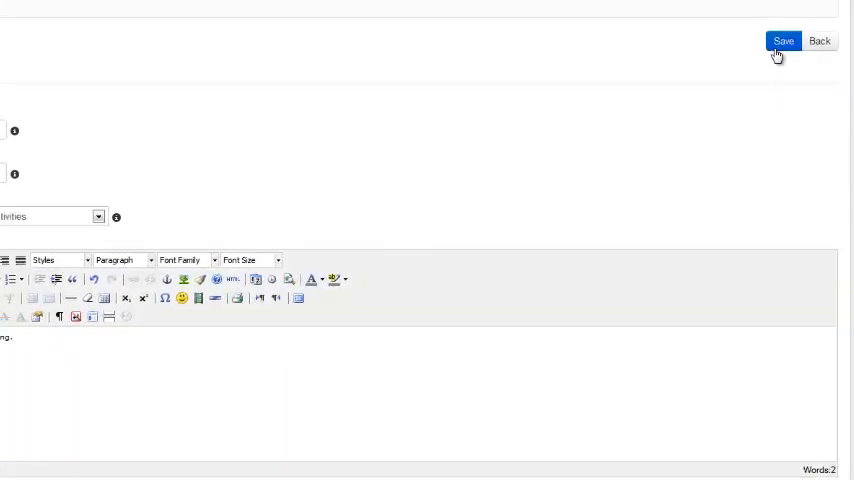
- Save the My Research Areas page
left_click(783, 41)
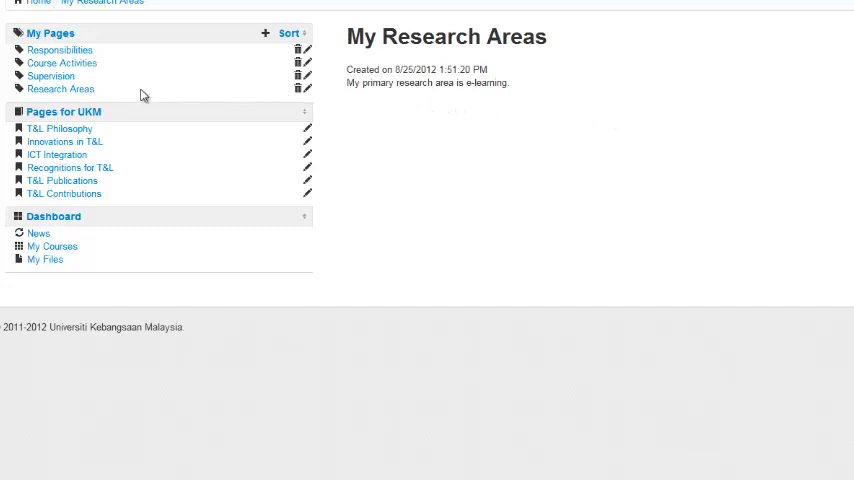
mouse_move(60, 89)
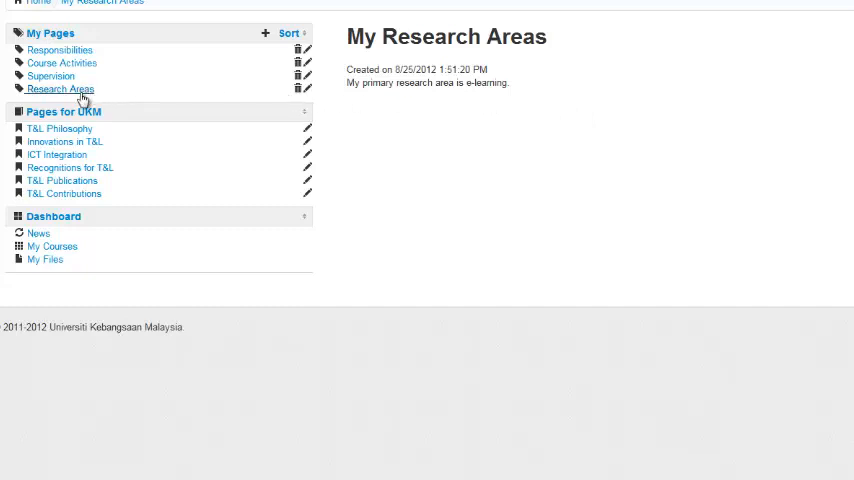